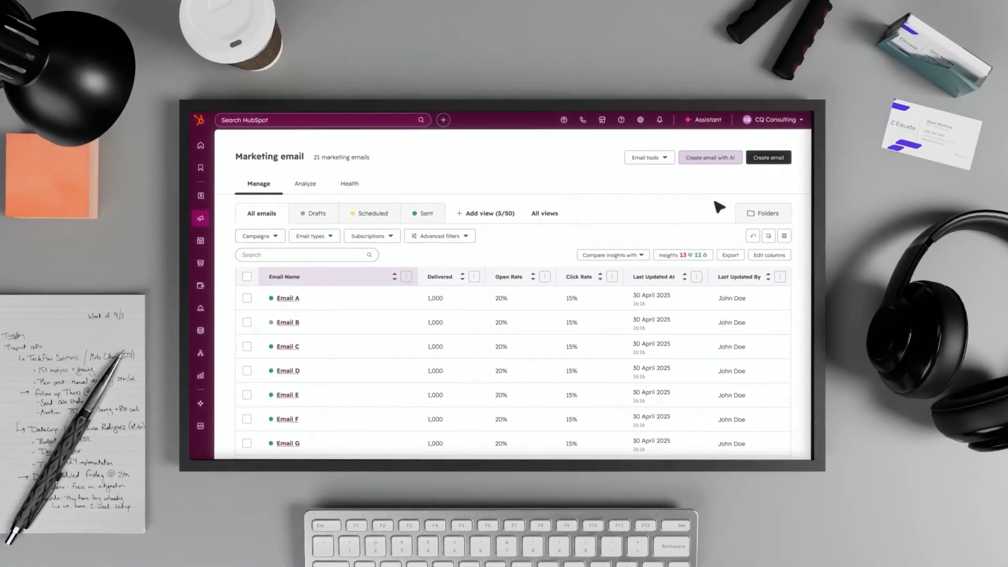
Describe an AI email RSVP invite for 'small local business' owners and continue to template selection.
left_click(710, 158)
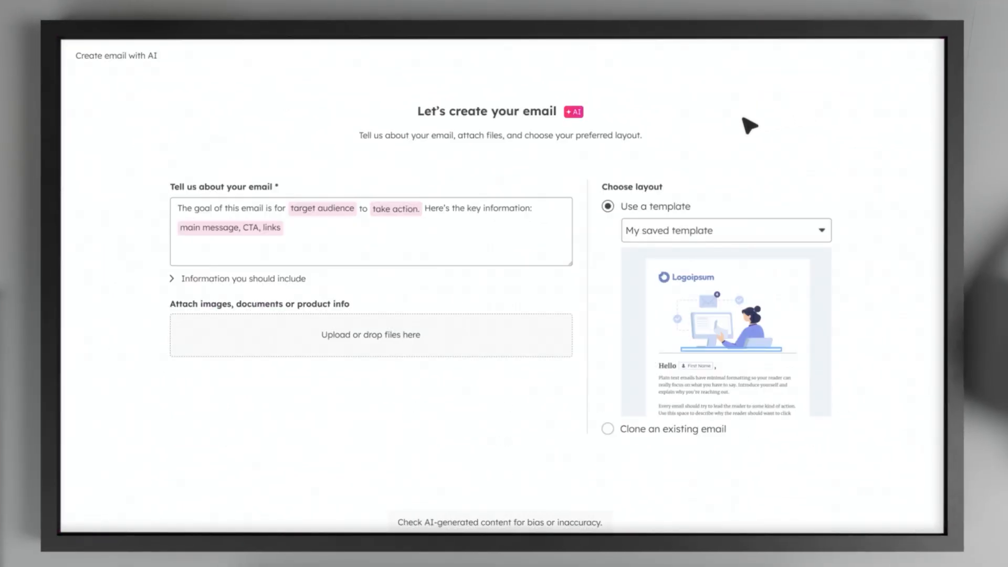
type("small local business owners to RSVP for our networking event")
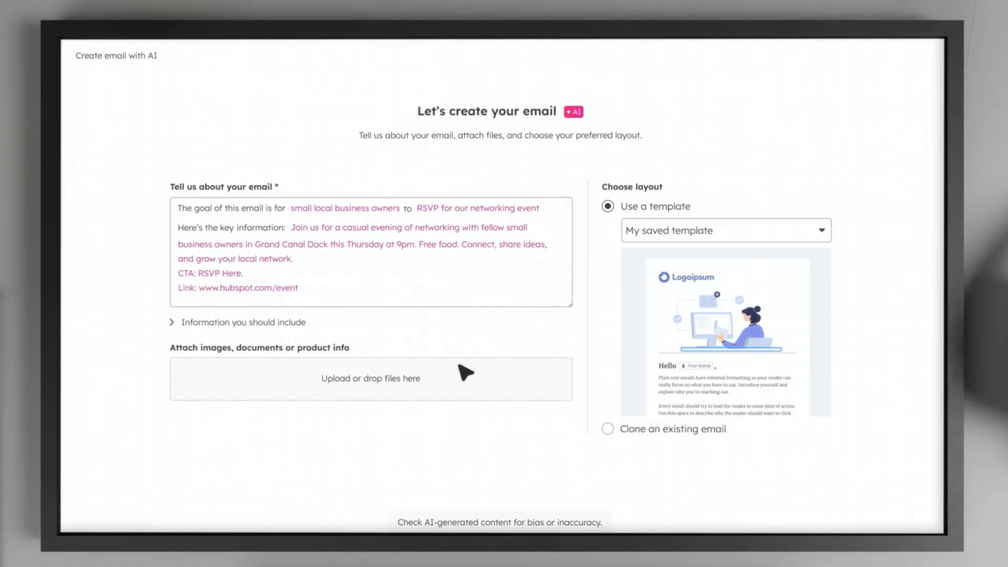
left_click(834, 514)
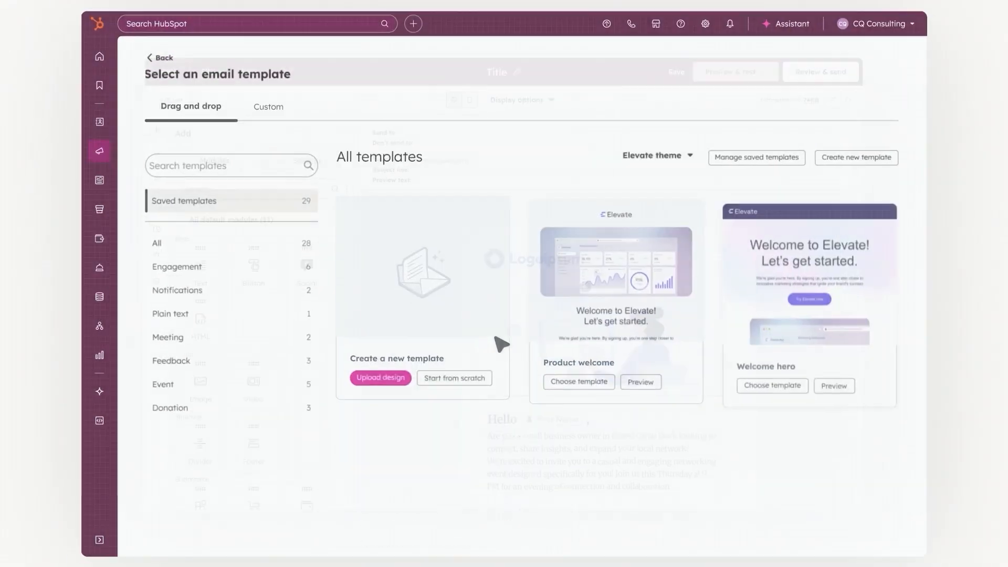
Choose an Elevate-themed template to open the draft in the email editor.
left_click(380, 377)
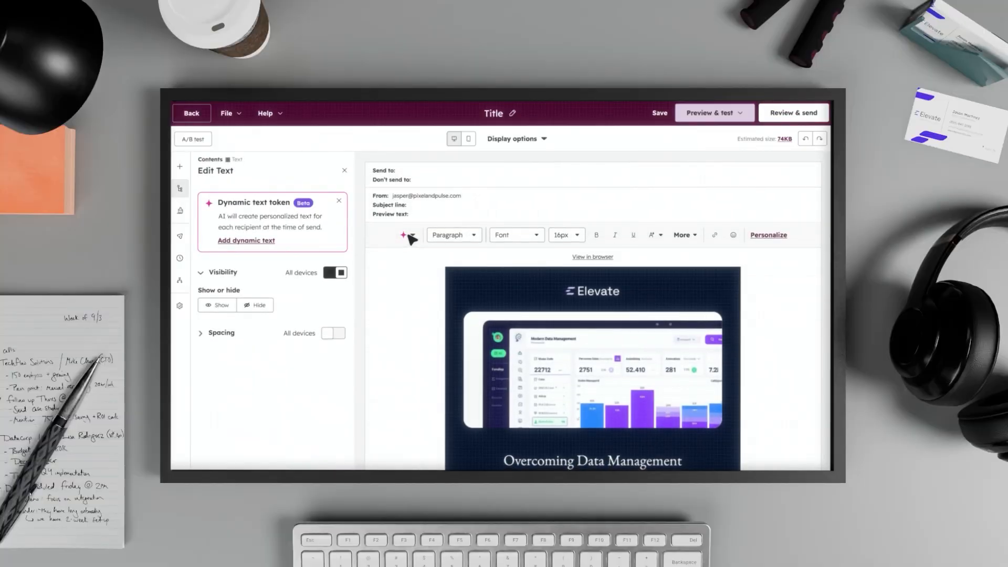
Insert a personalized AI dynamic text token thanking each contact for the ebook download.
left_click(407, 236)
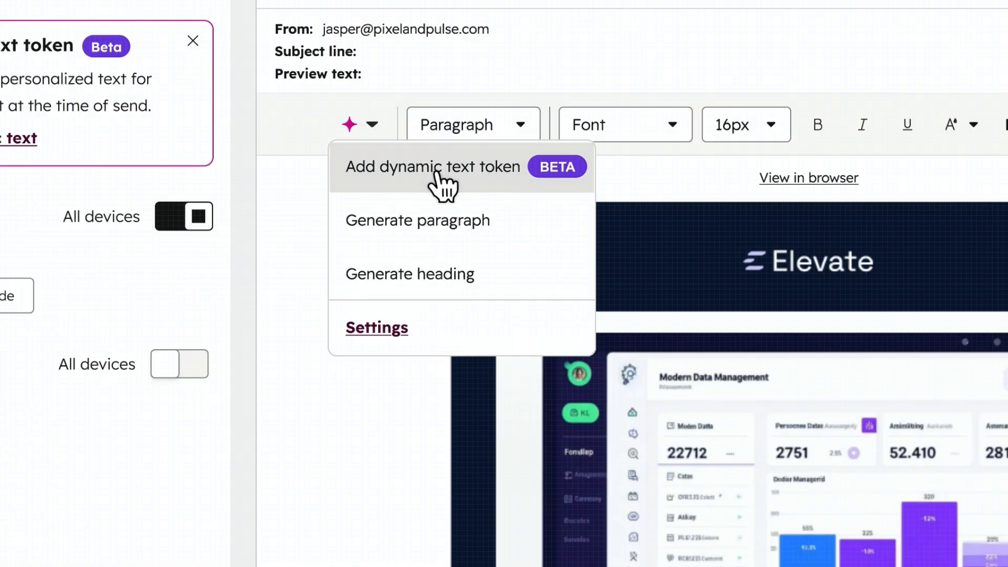
left_click(432, 166)
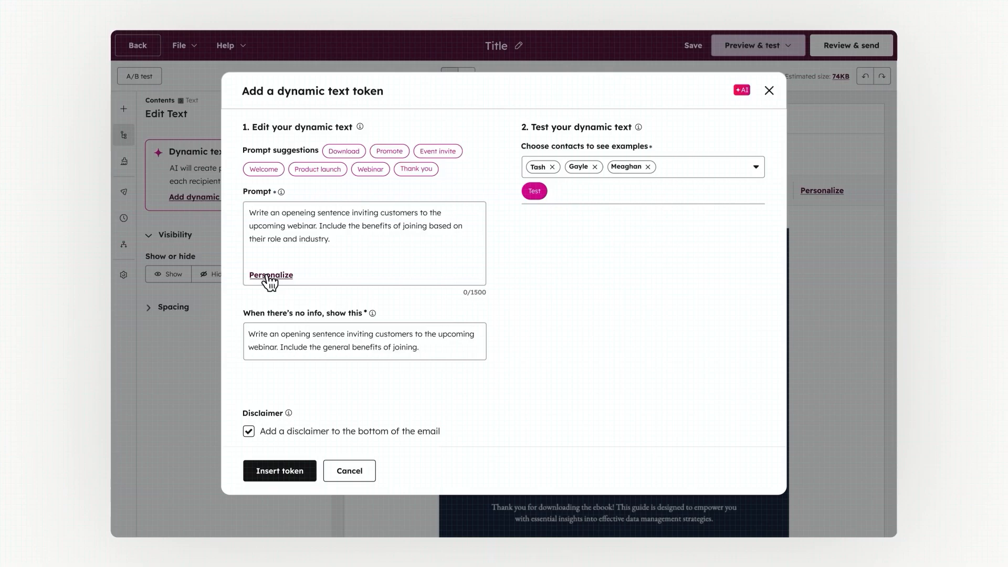
left_click(533, 190)
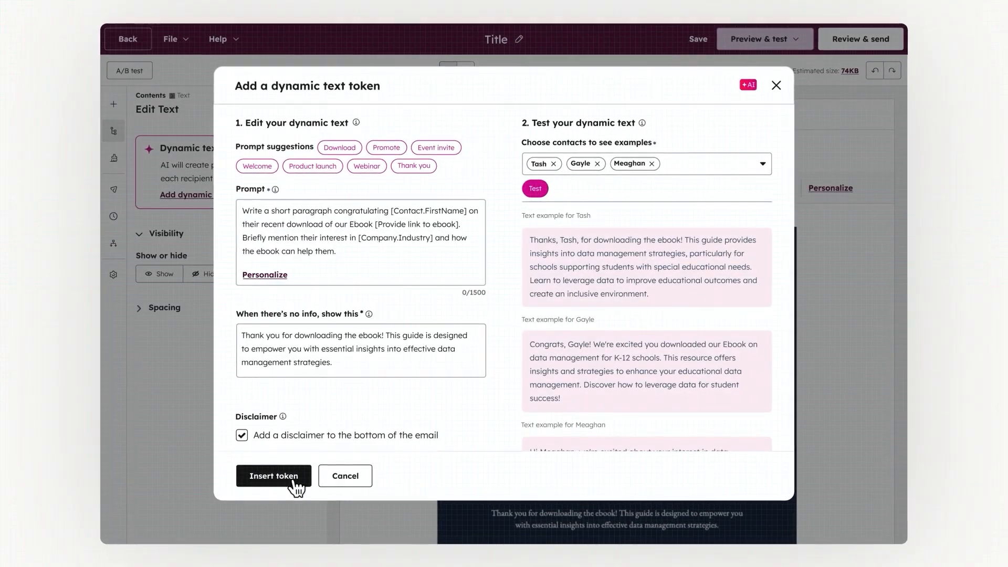
left_click(273, 476)
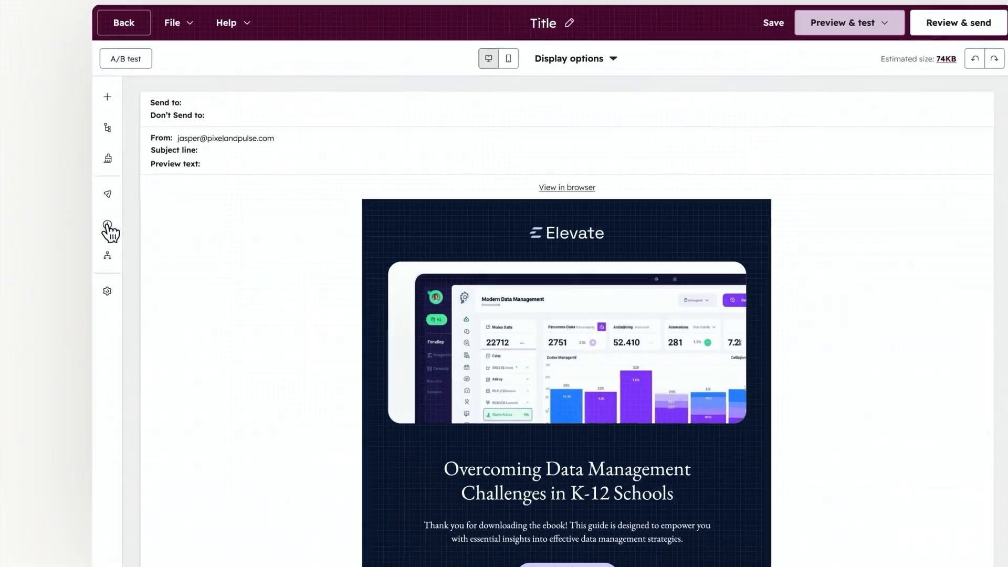
Show the Modules library beside the email draft and review the thank-you content.
left_click(107, 229)
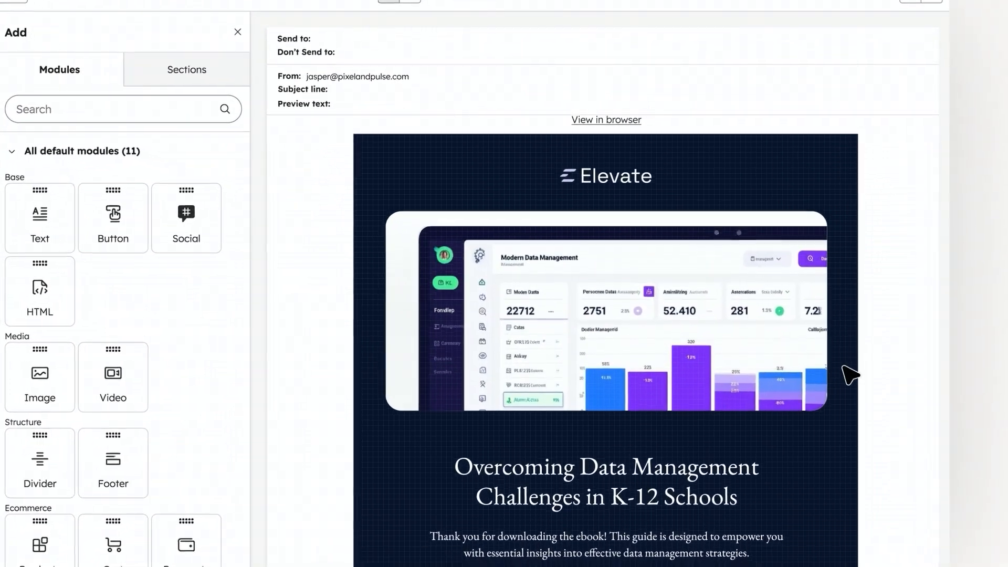
scroll("down", 3)
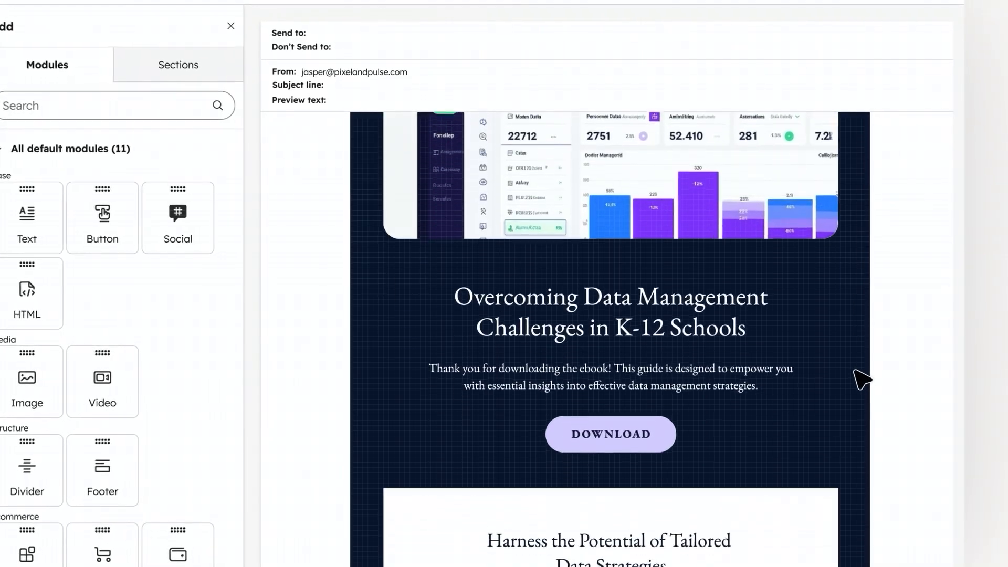